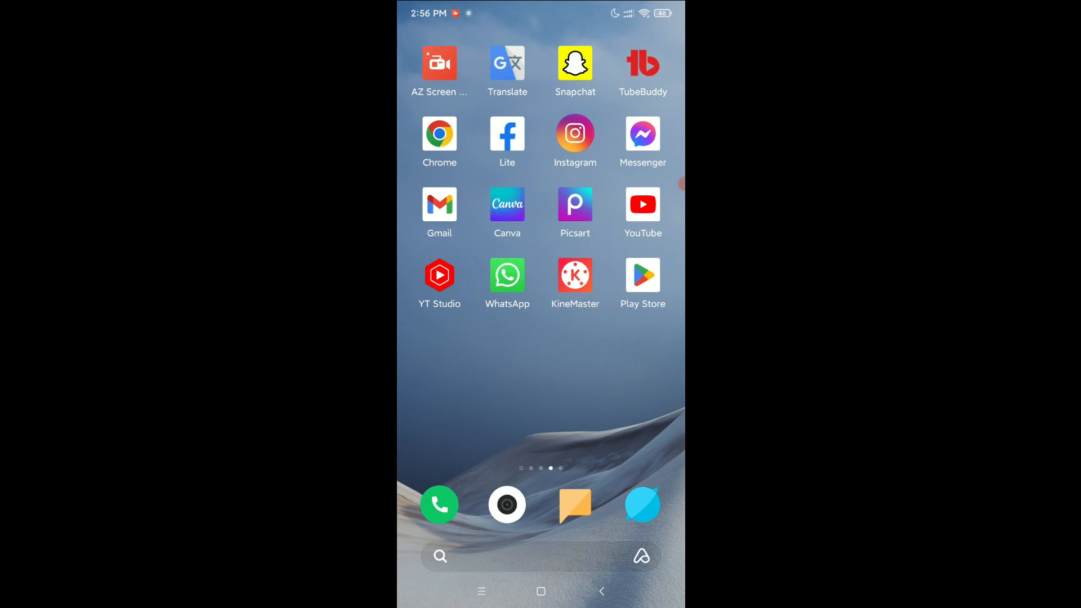
Launch the Instagram app from the Android home screen.
click(575, 134)
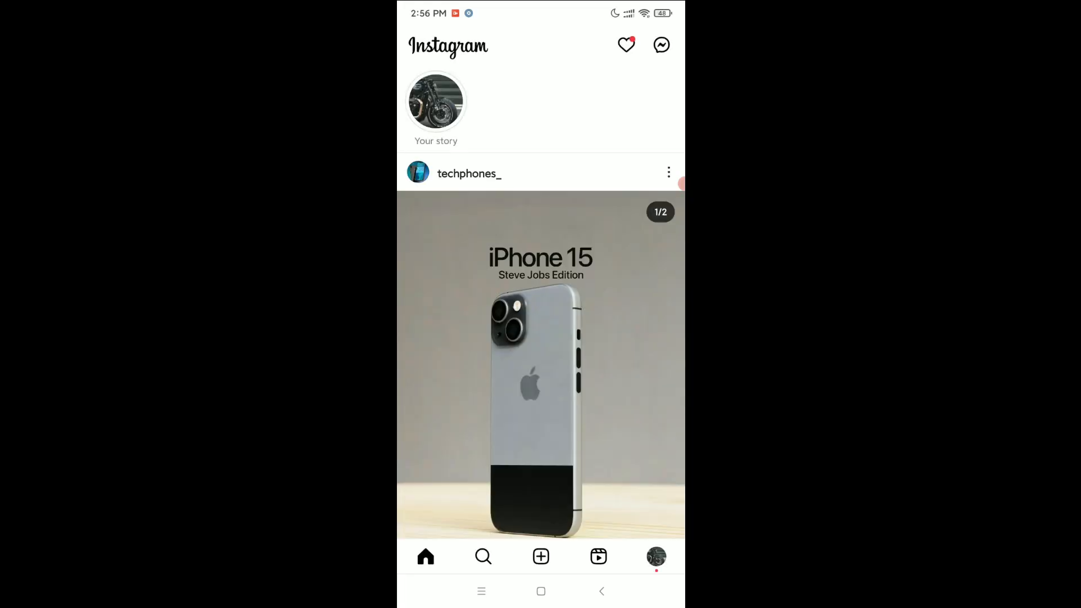
From your profile's options menu, reach Settings and privacy and the Accounts Center.
click(656, 557)
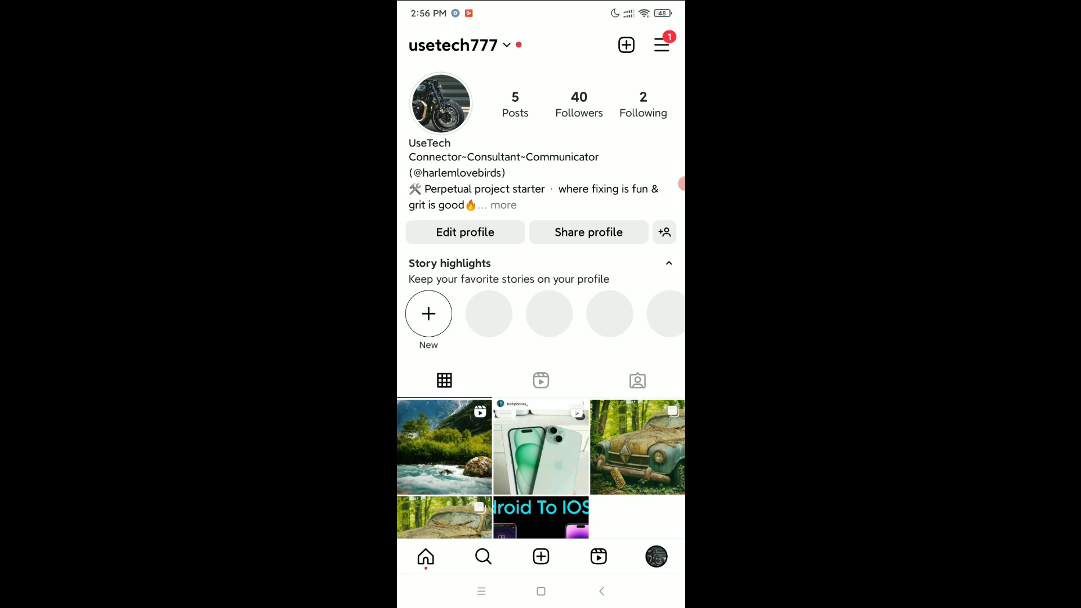
click(661, 44)
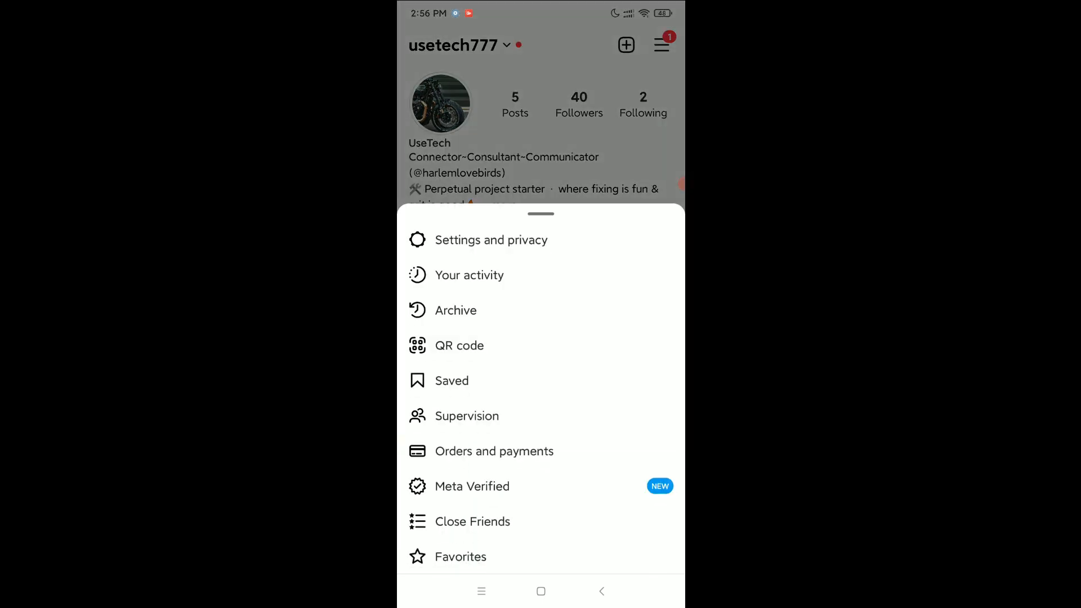
click(492, 240)
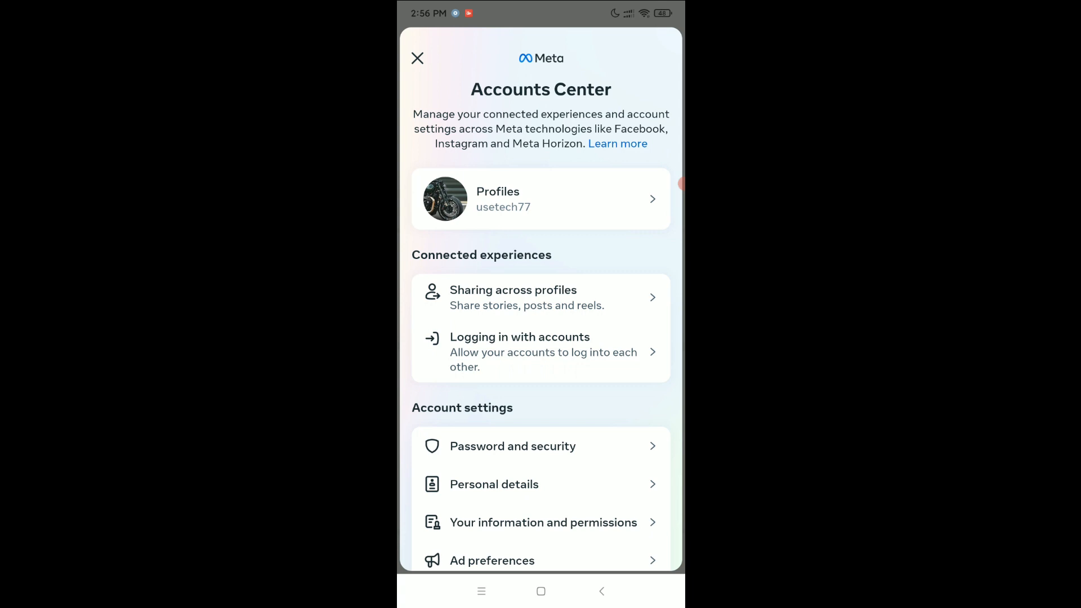
Open Profiles and select the usetech77 Instagram profile to pick a new picture.
click(541, 199)
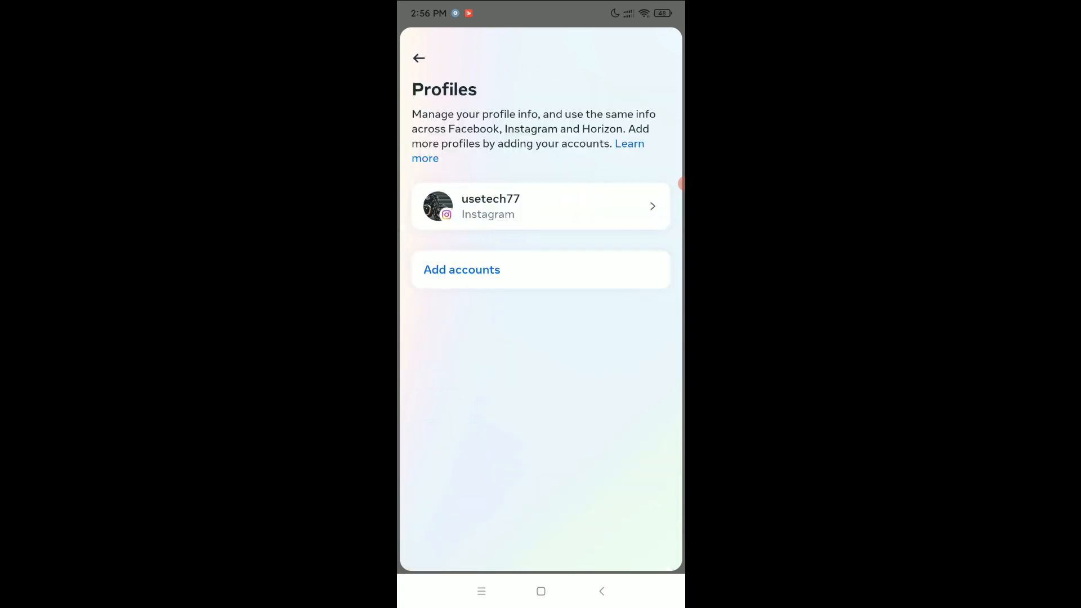
click(541, 206)
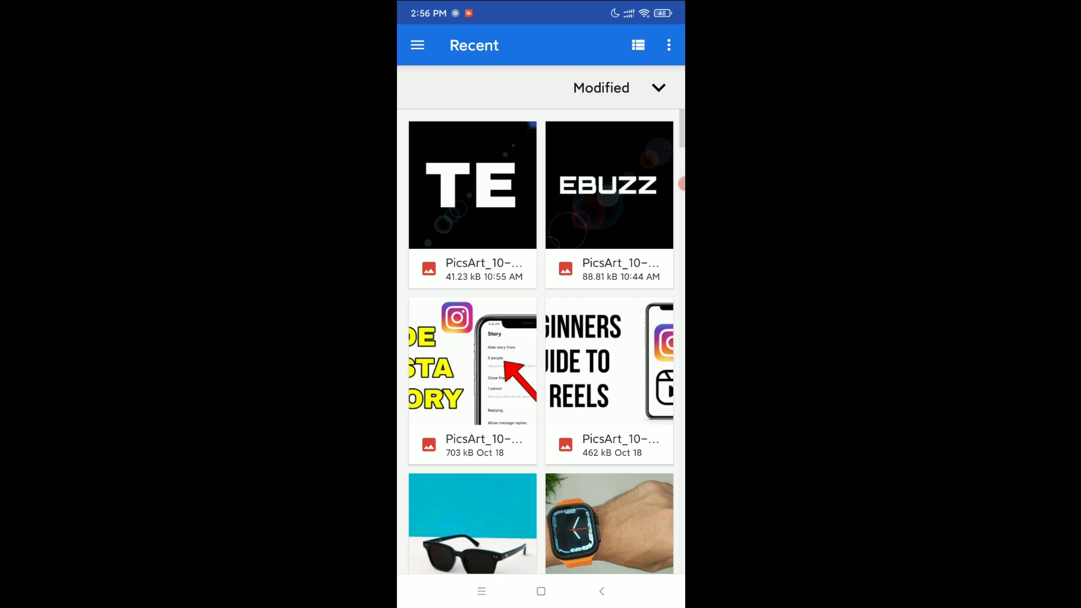
Choose the black TE image from Recent and save it as the profile picture.
click(472, 186)
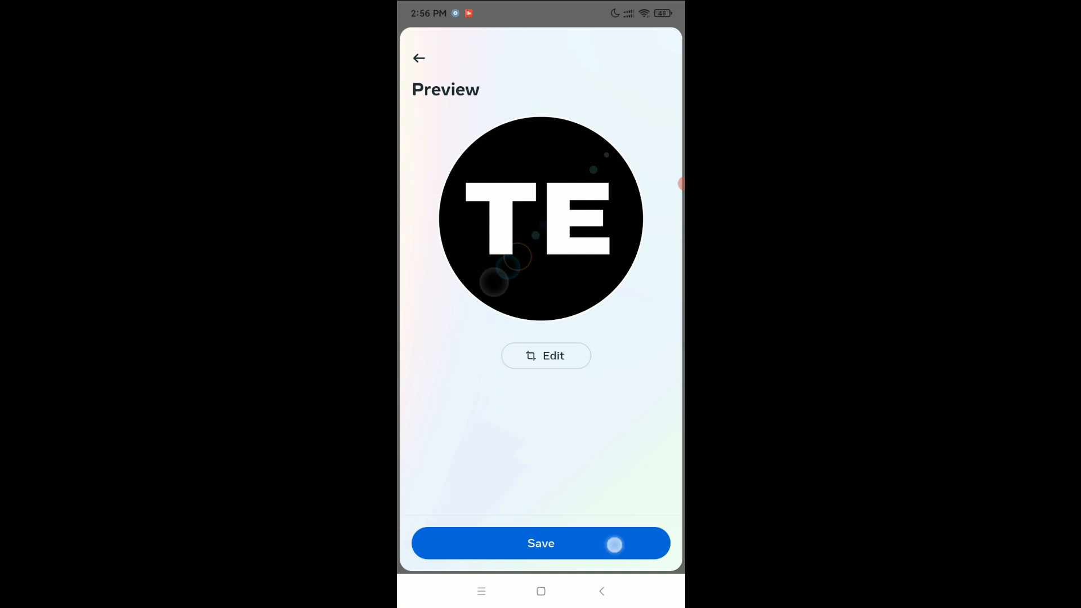
click(541, 543)
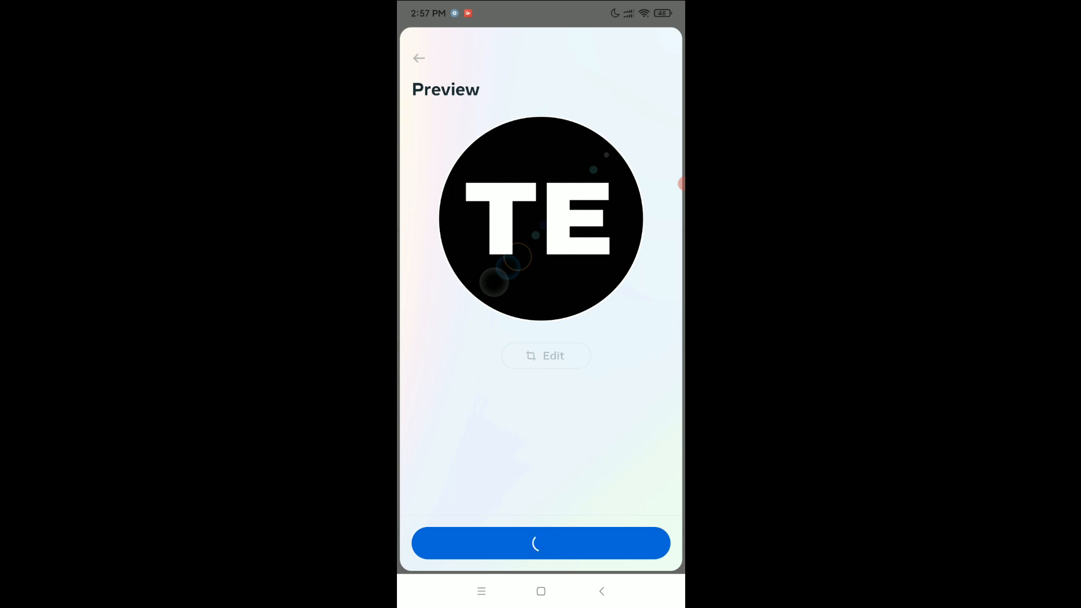
click(541, 544)
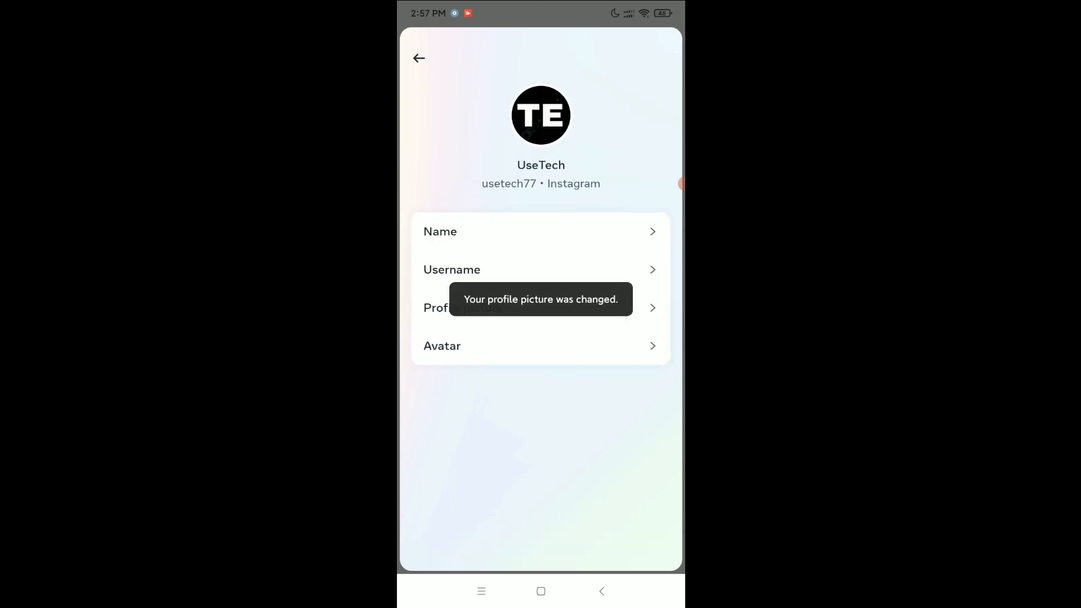